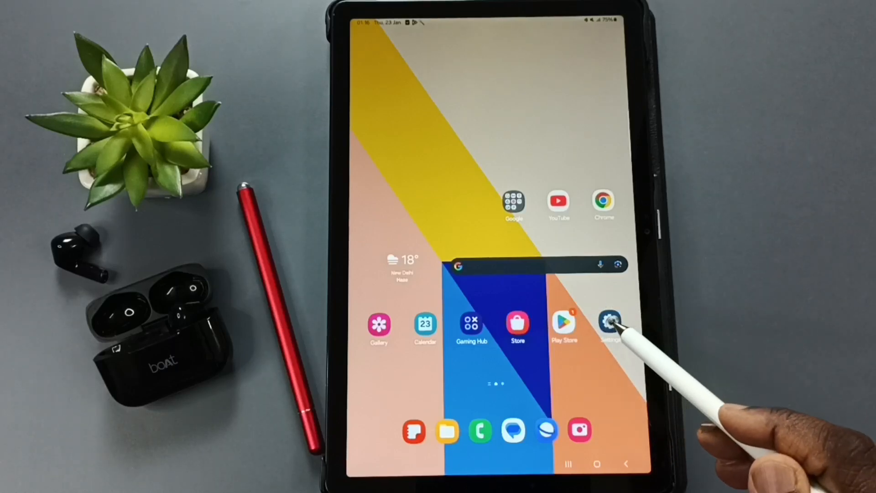
Step: Open the Settings app and go to Bluetooth under Connections
{"action": "left_click", "coordinate": [609, 324]}
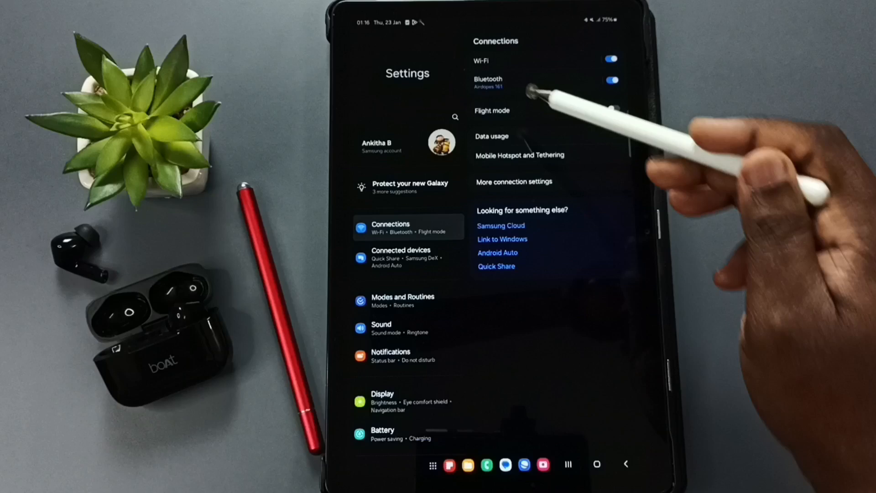
{"action": "left_click", "coordinate": [611, 80]}
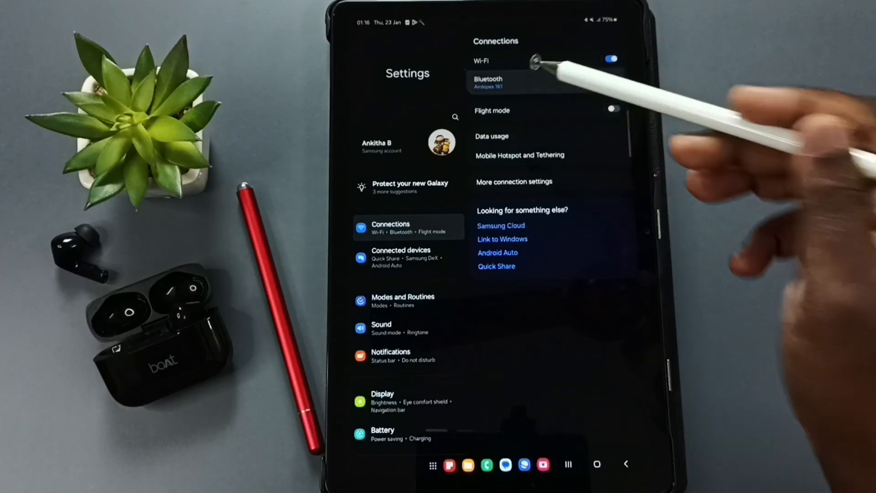
Step: Open the gear settings for the paired Airdopes 161 earbuds
{"action": "left_click", "coordinate": [487, 82]}
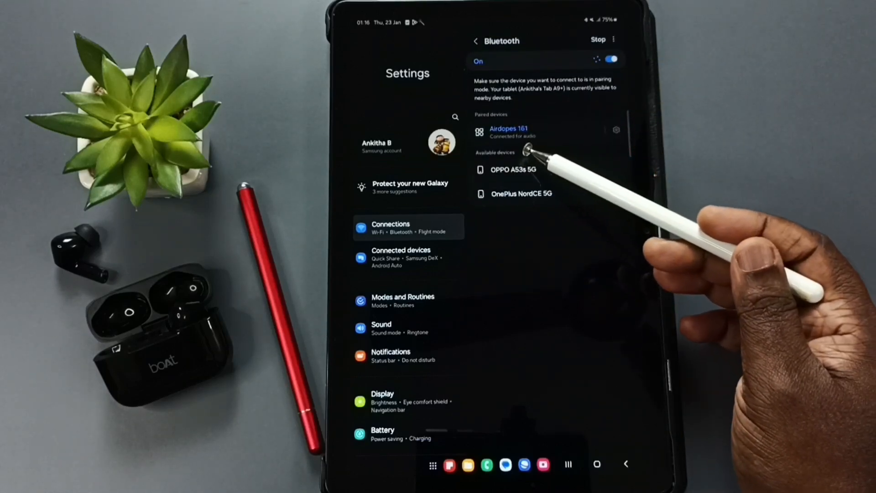
{"action": "mouse_move", "coordinate": [536, 151]}
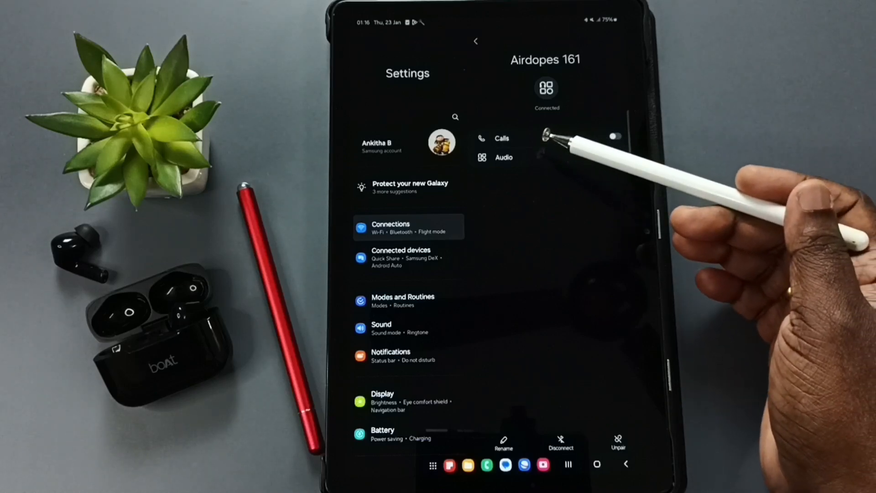
Step: Switch on the Audio toggle on the Airdopes 161 device page
{"action": "left_click", "coordinate": [614, 157]}
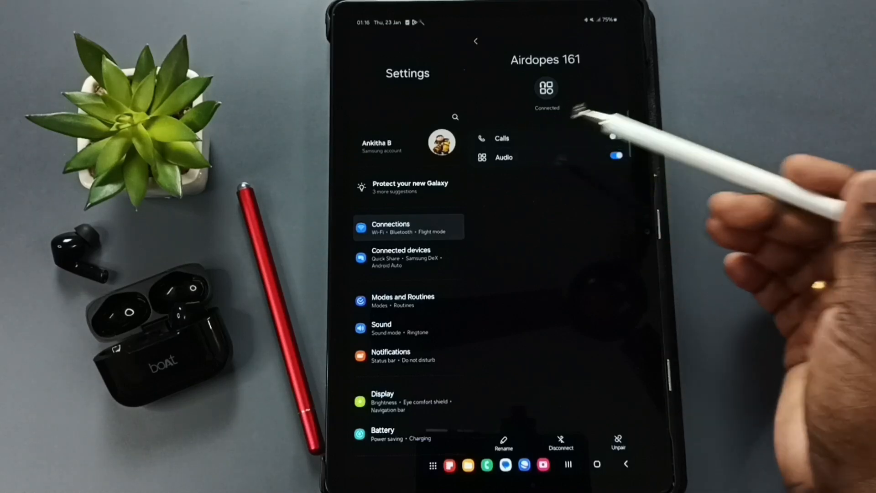
{"action": "left_click", "coordinate": [614, 138]}
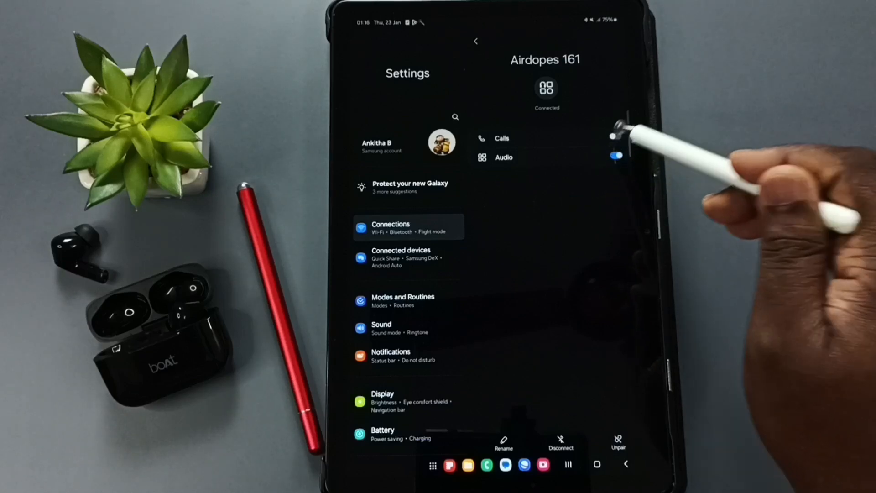
Step: Switch on the Calls toggle for the Airdopes 161 earbuds
{"action": "left_click", "coordinate": [615, 137]}
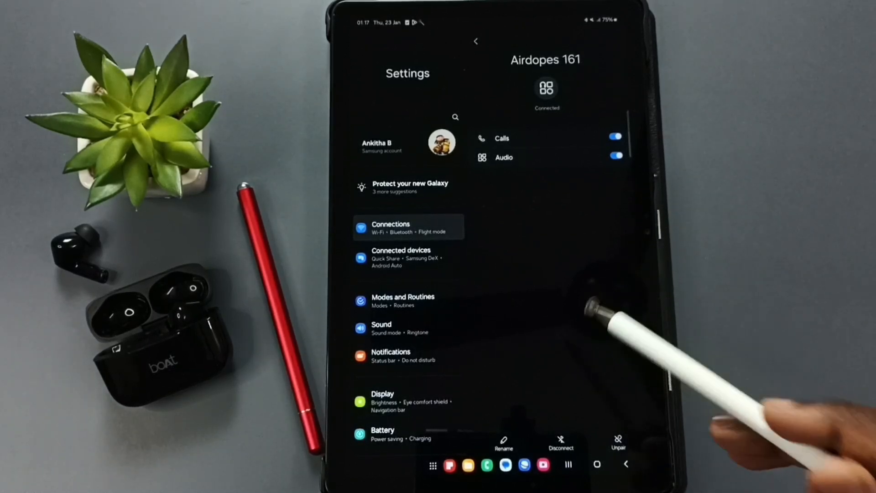
{"action": "mouse_move", "coordinate": [642, 363]}
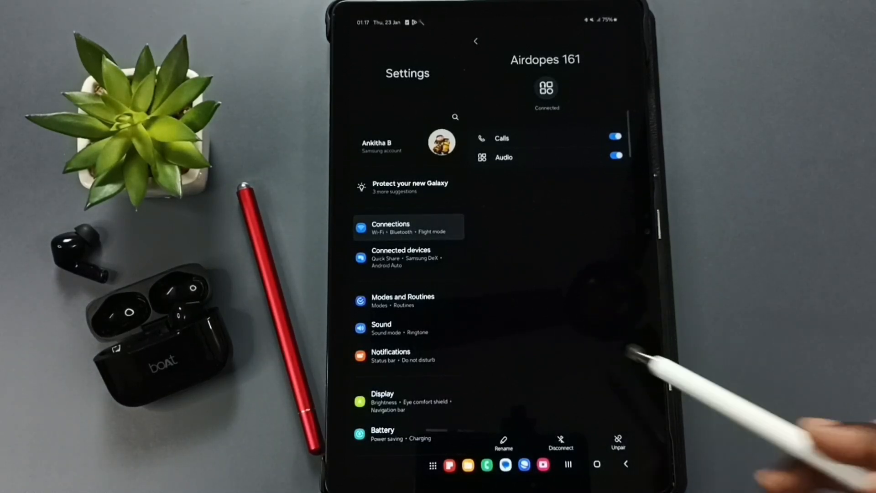